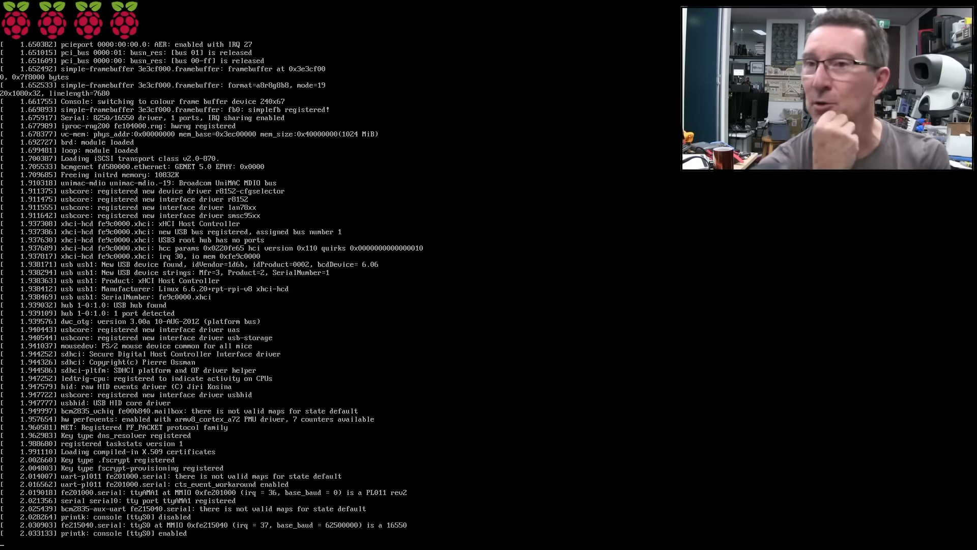
Let the boot console finish and land on the desktop with a fresh Raspberry Pi Imager
scroll(down, 3)
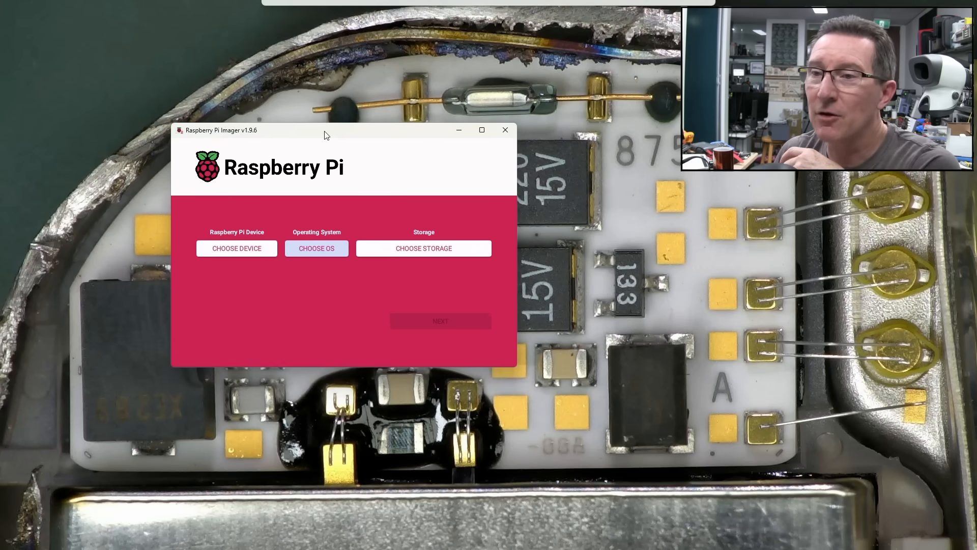
mouse_move(289, 183)
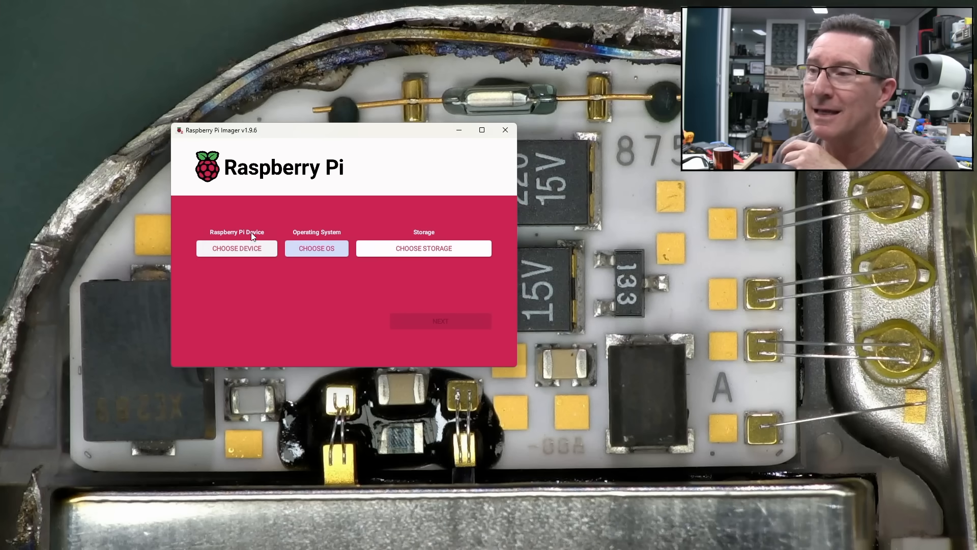
Bring up the Raspberry Pi Device list via CHOOSE DEVICE
click(237, 248)
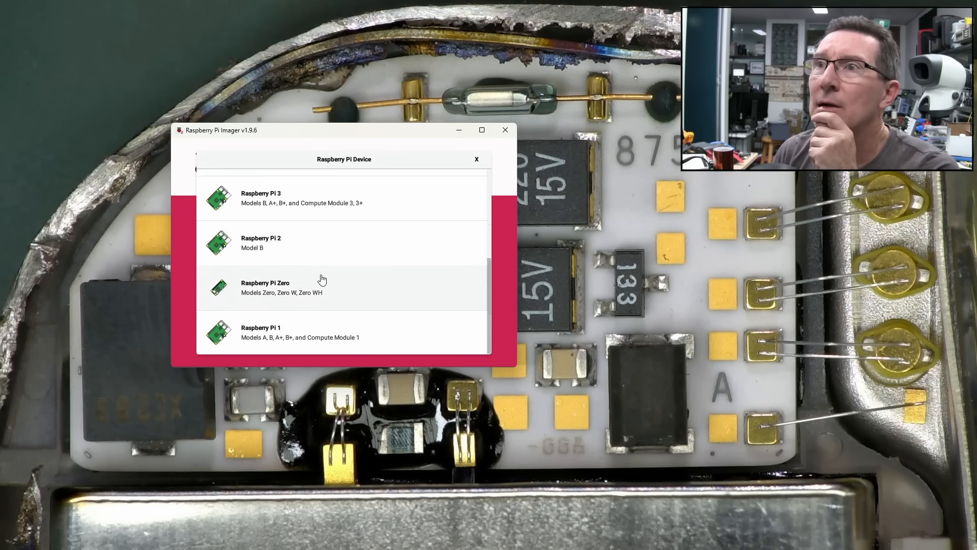
Choose Raspberry Pi OS (64-bit) as the operating system to install
scroll(up, 3)
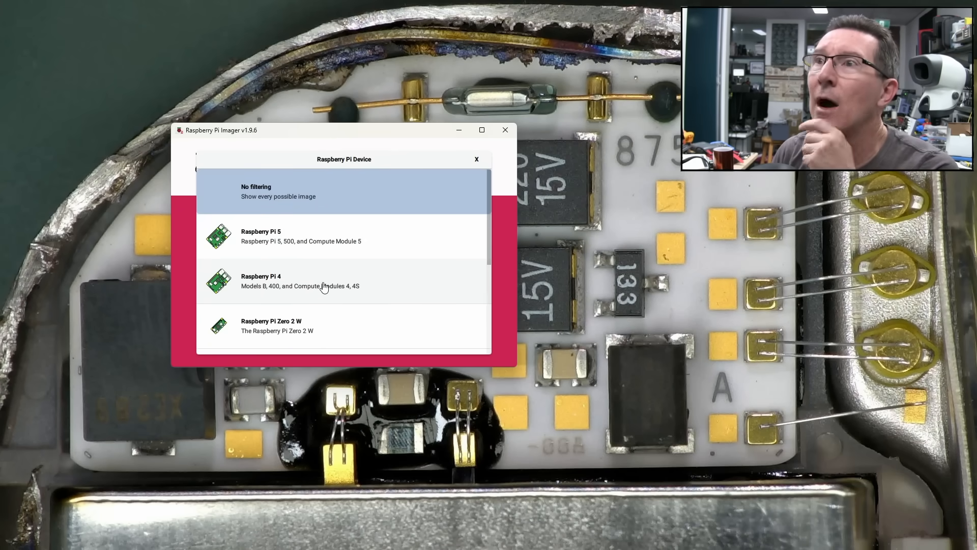
mouse_move(314, 289)
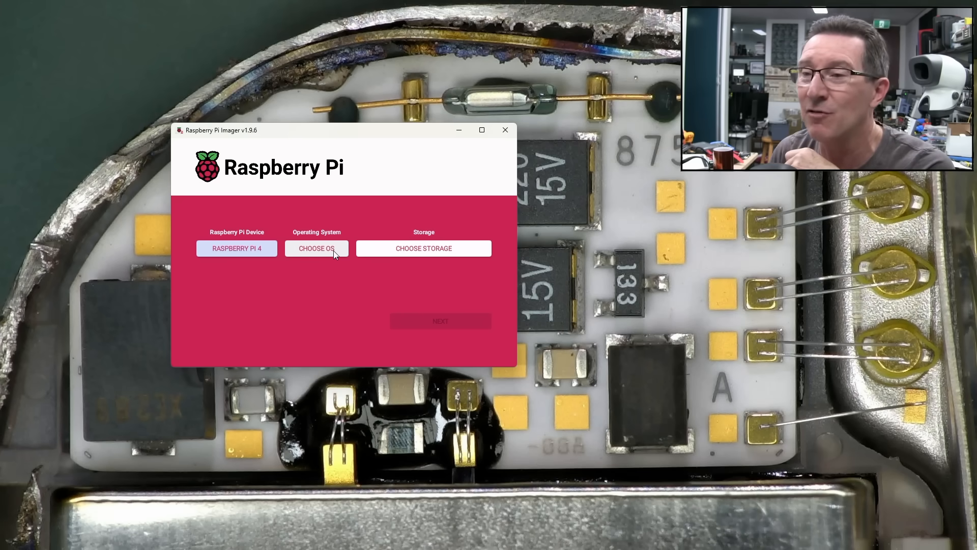
click(316, 248)
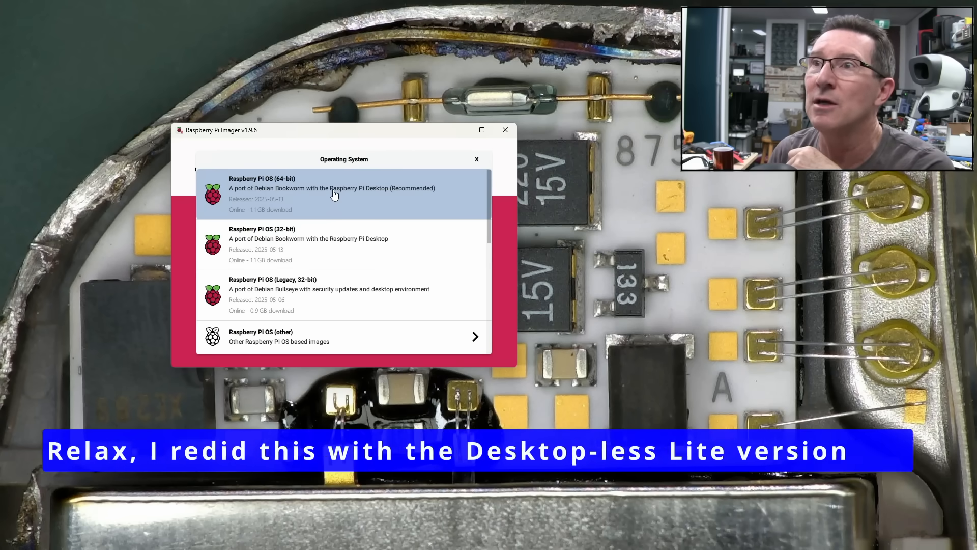
mouse_move(334, 255)
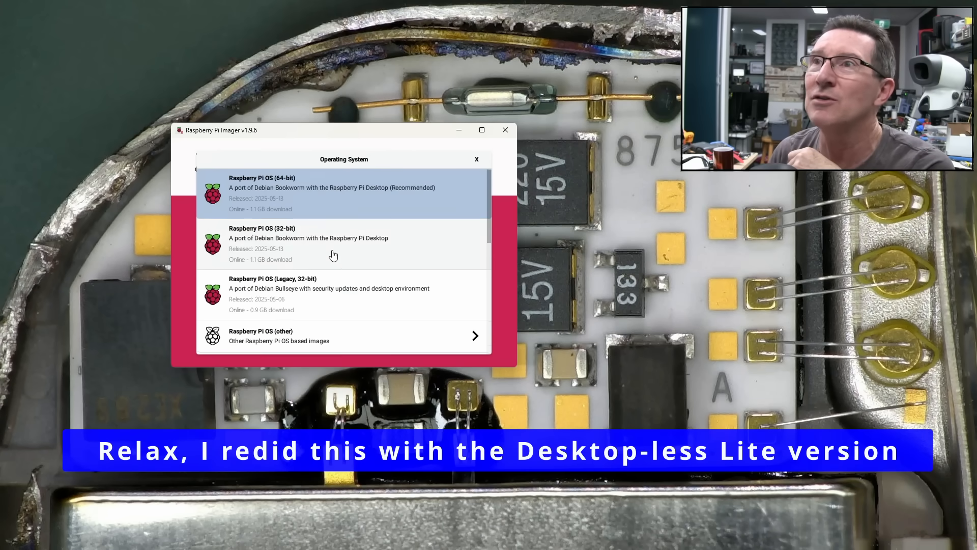
click(343, 193)
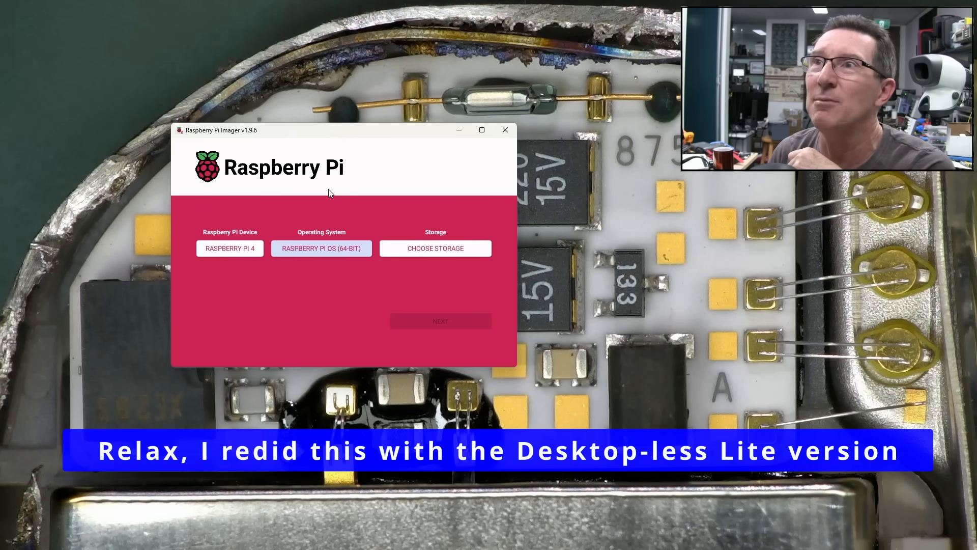
Check the storage list with Exclude System Drives toggled, finding no eMMC drive
click(435, 248)
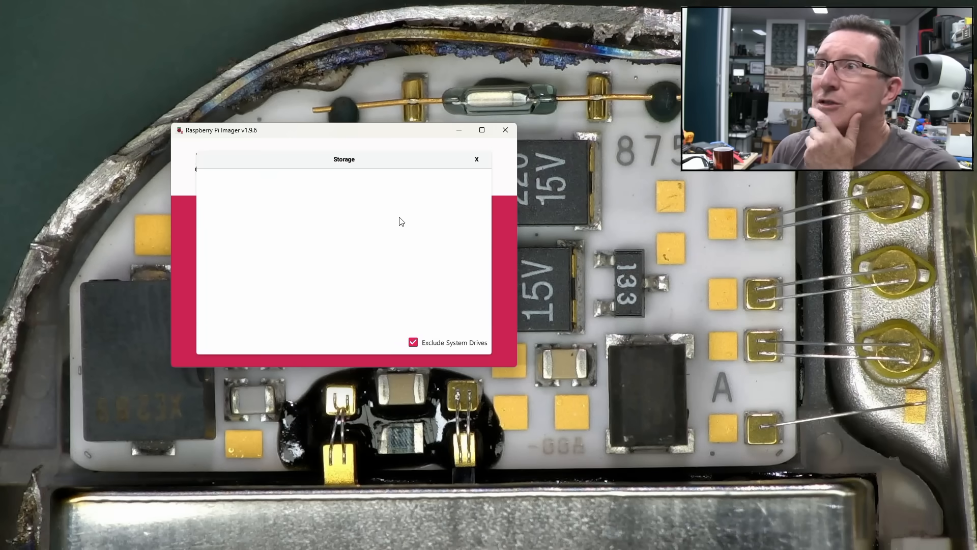
mouse_move(423, 318)
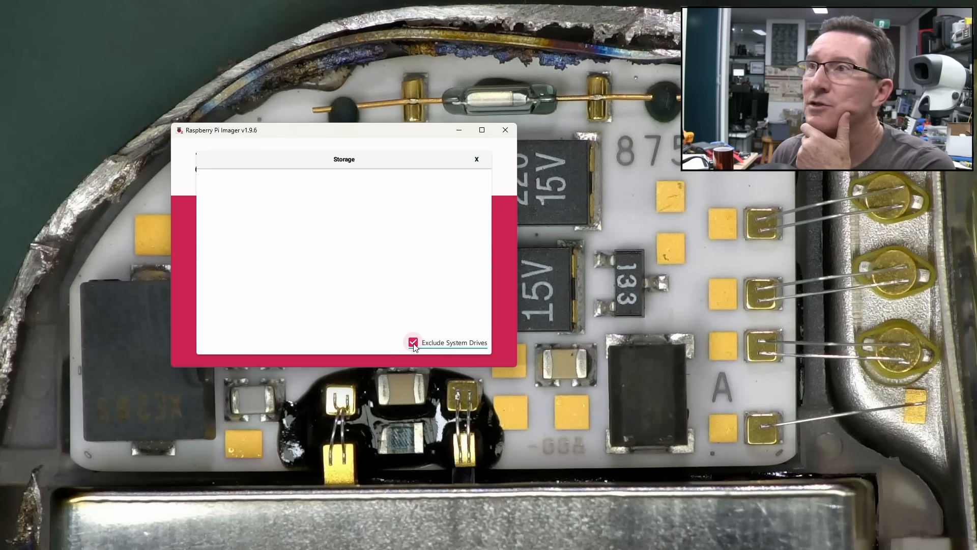
click(413, 342)
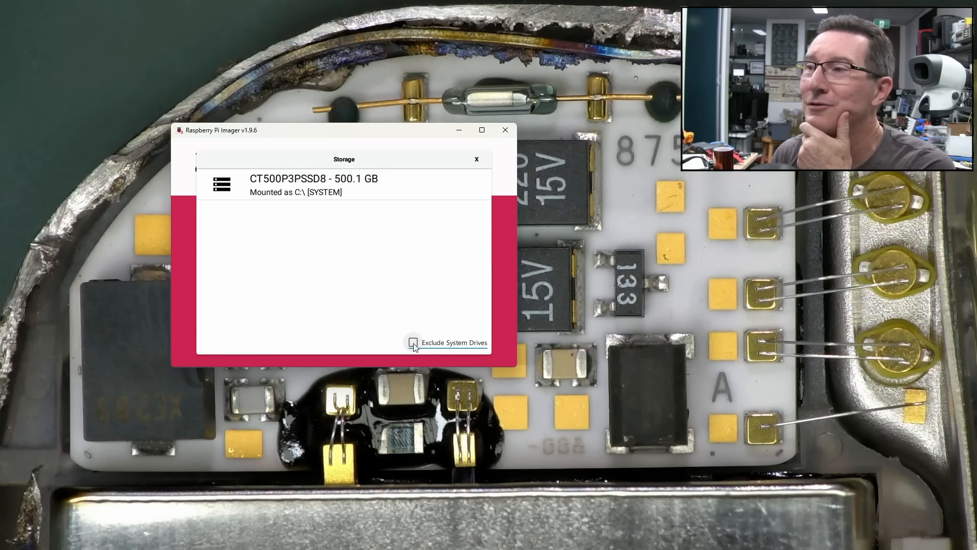
click(413, 342)
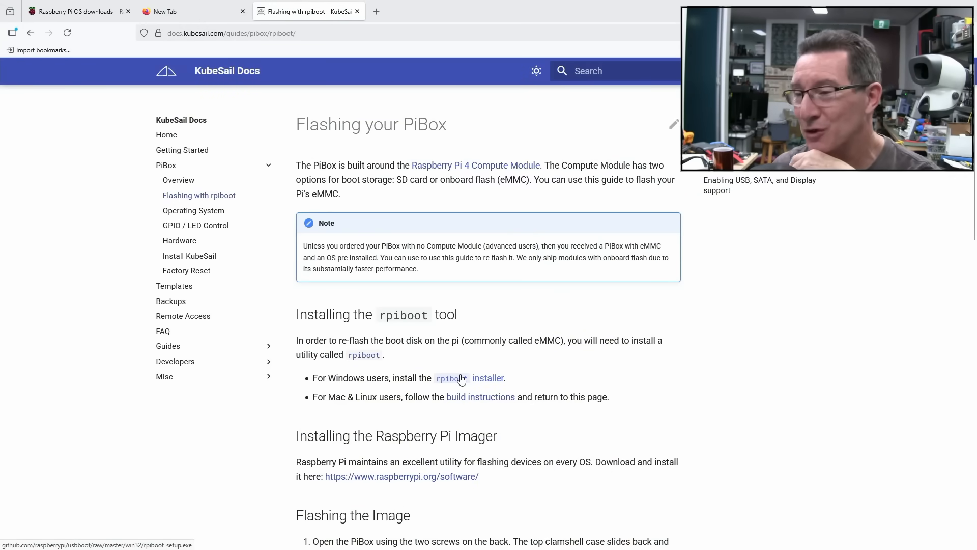
mouse_move(451, 389)
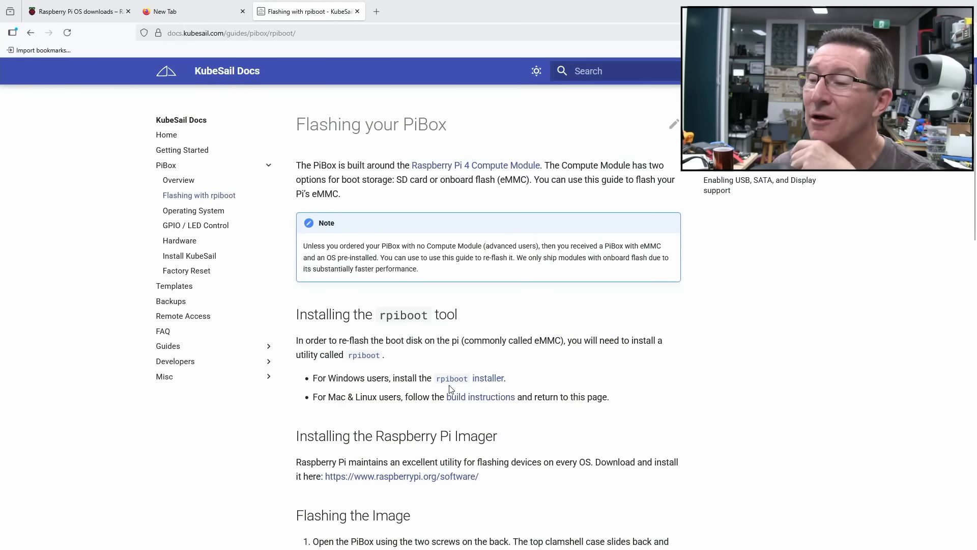
mouse_move(451, 379)
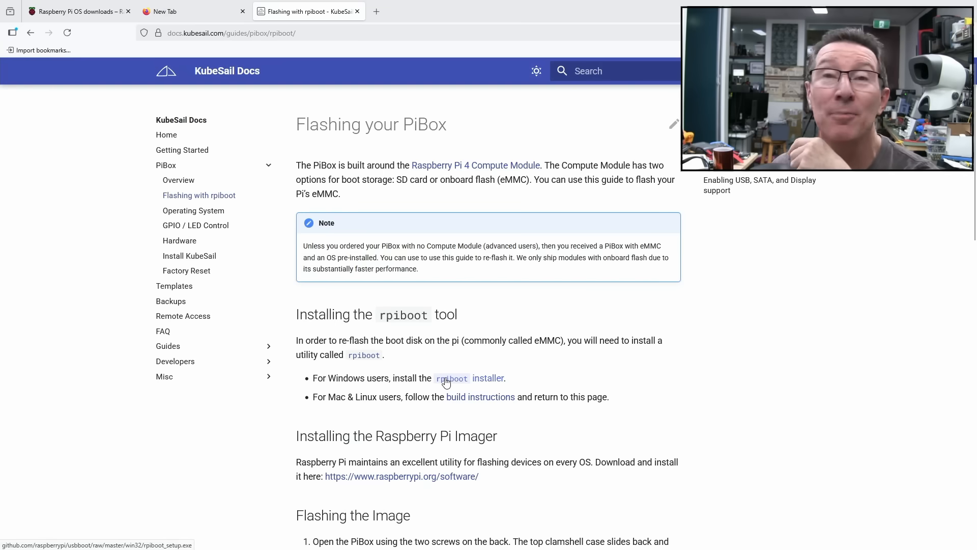
mouse_move(421, 377)
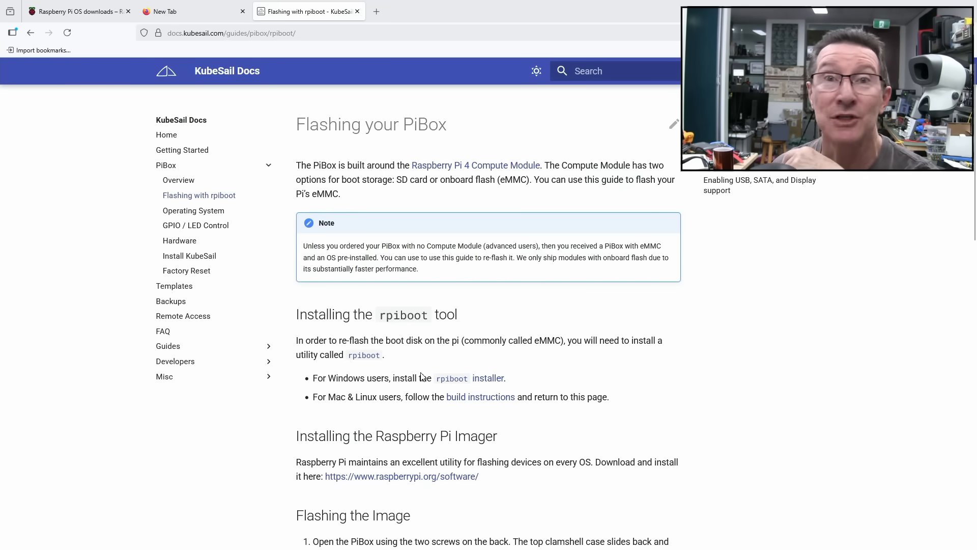
mouse_move(405, 351)
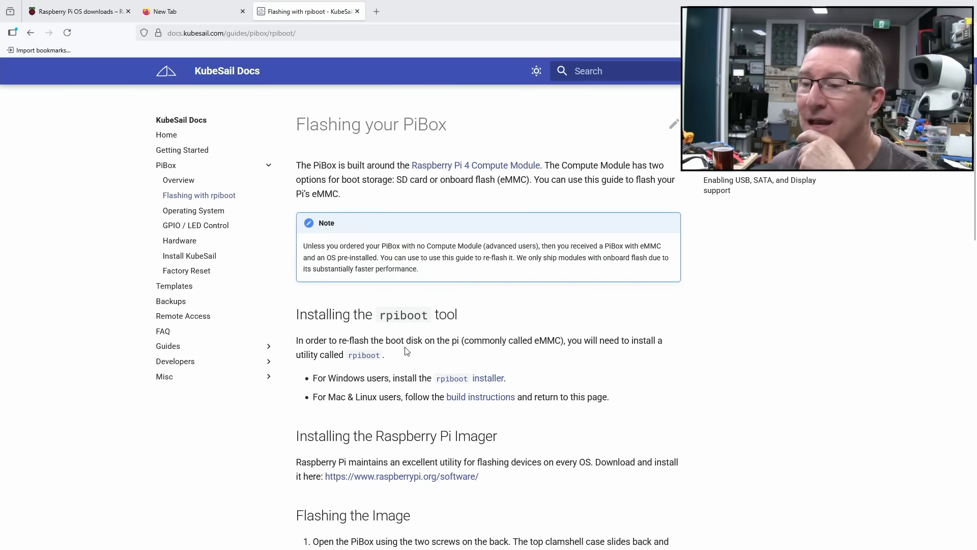
Download the Windows rpiboot installer from the KubeSail 'Flashing with rpiboot' guide
scroll(down, 3)
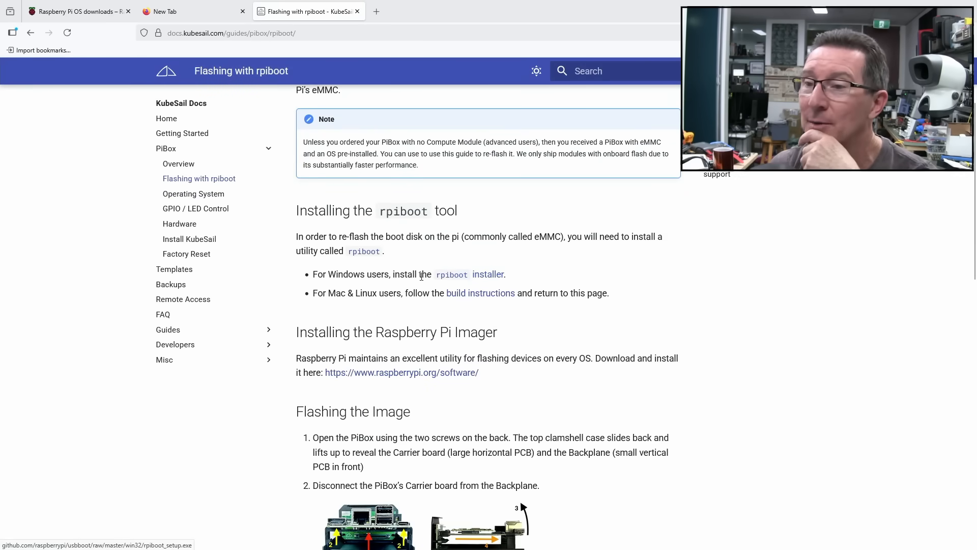
mouse_move(450, 275)
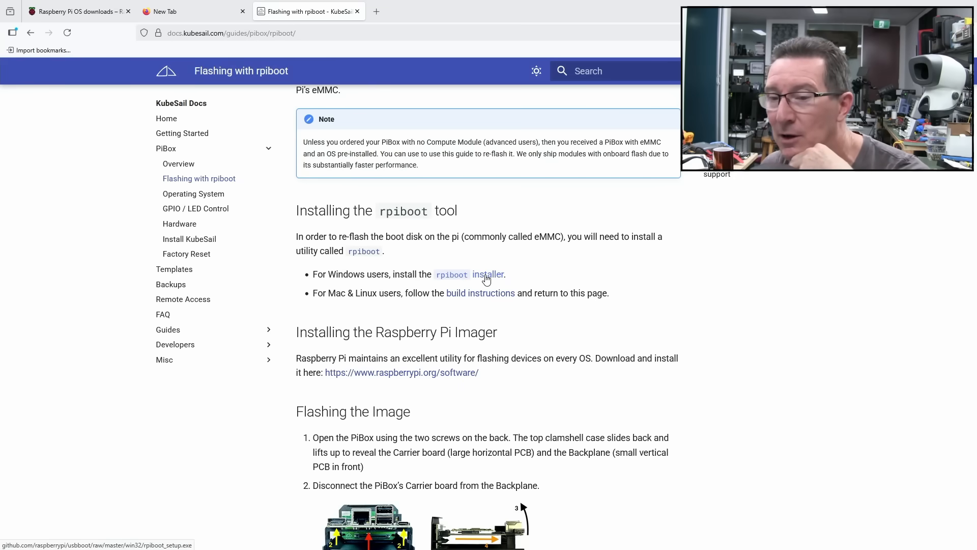
click(489, 274)
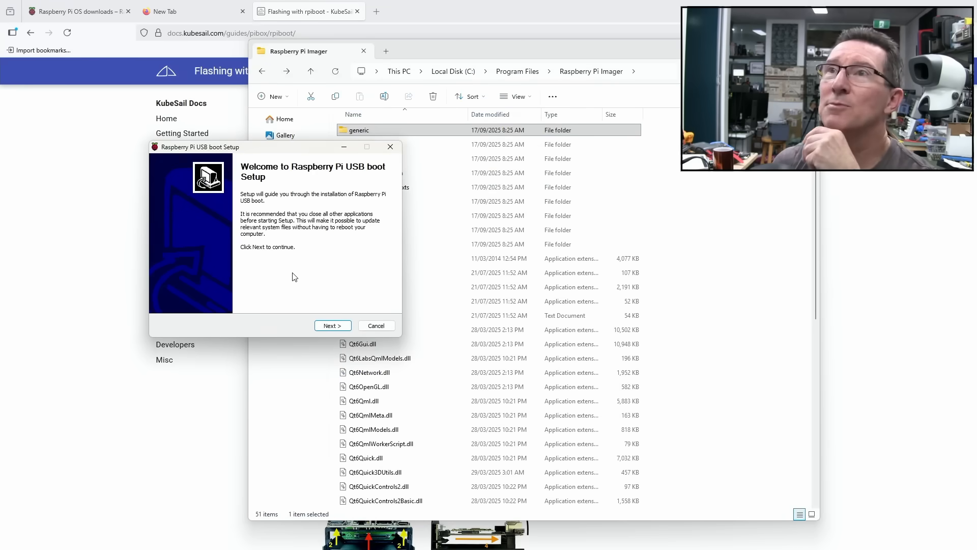
Accept the GPL licence and default components so Raspberry Pi USB boot starts installing
click(332, 326)
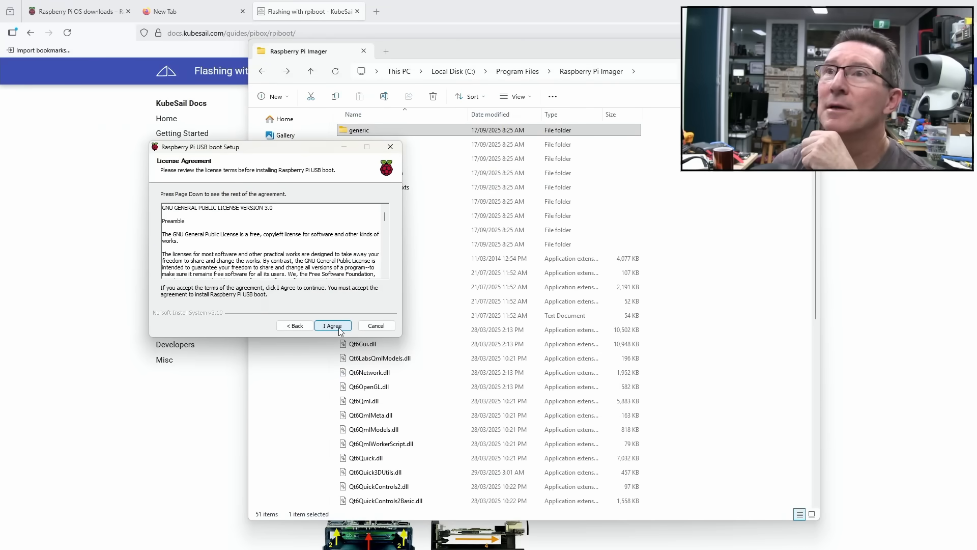
click(332, 326)
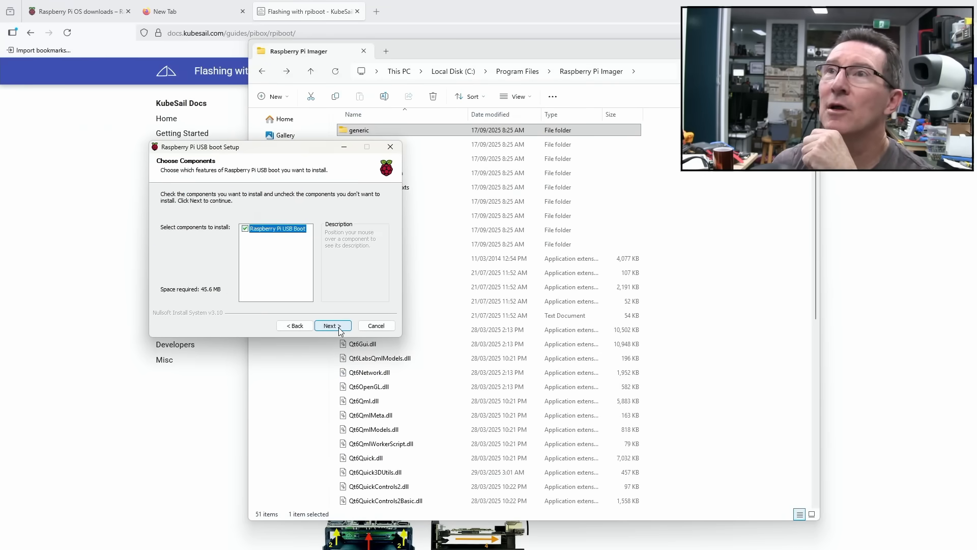
click(333, 325)
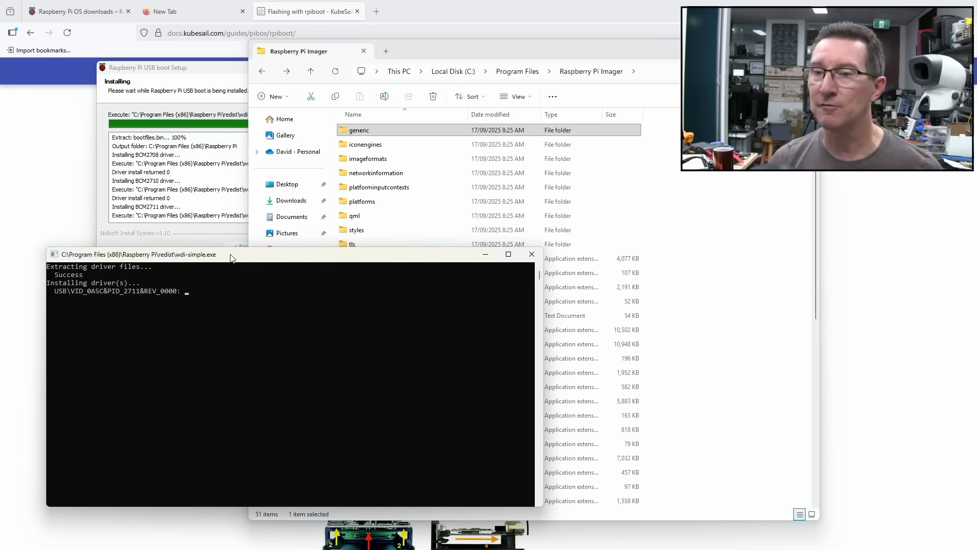
mouse_move(226, 267)
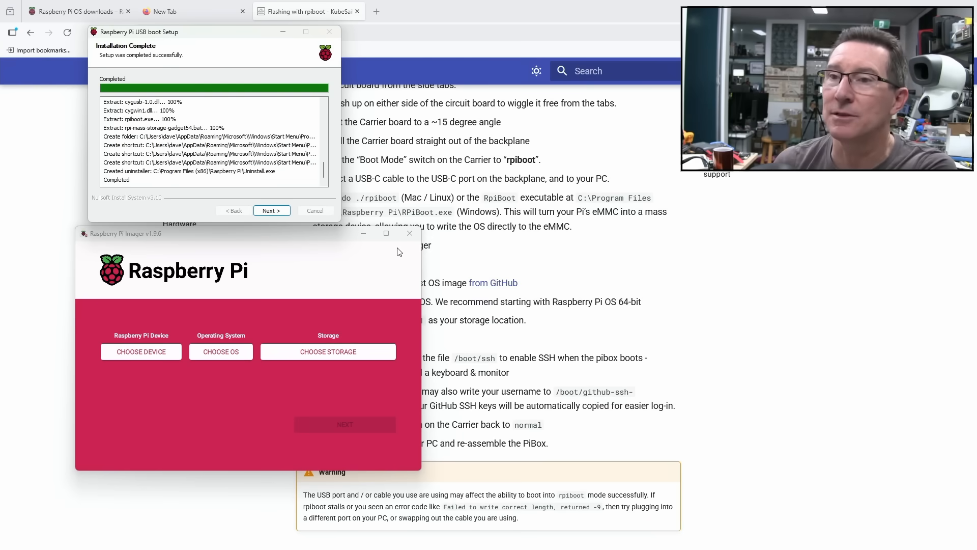
mouse_move(278, 263)
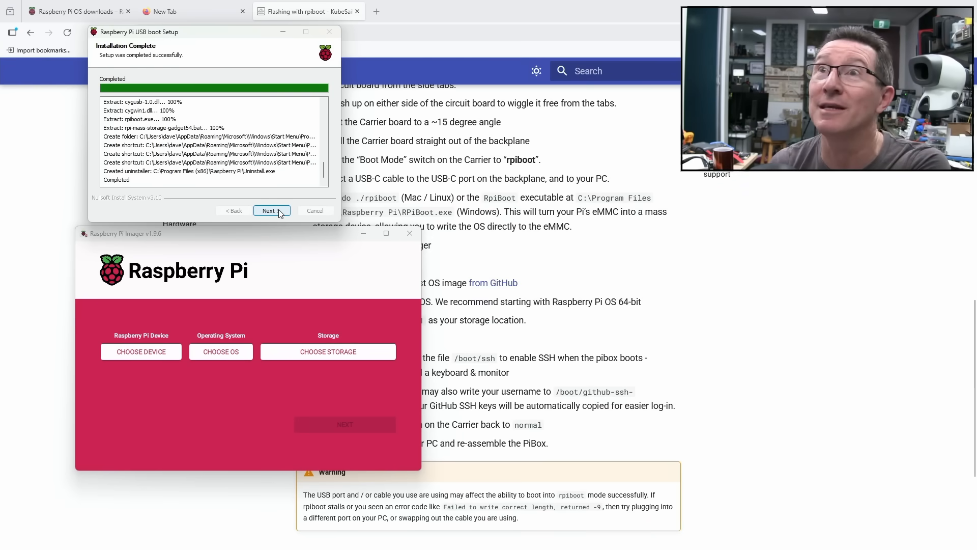
Finish and close the Raspberry Pi USB boot Setup
click(272, 211)
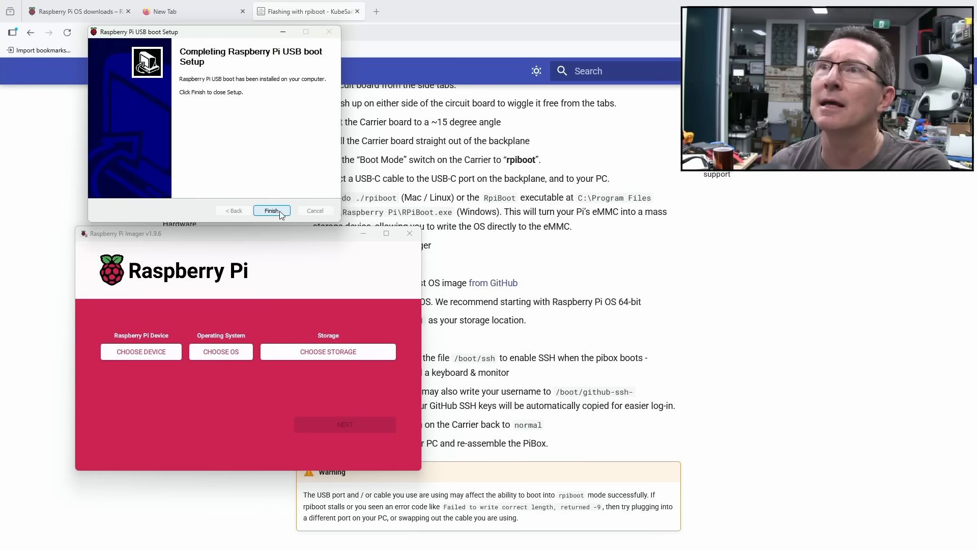
click(272, 211)
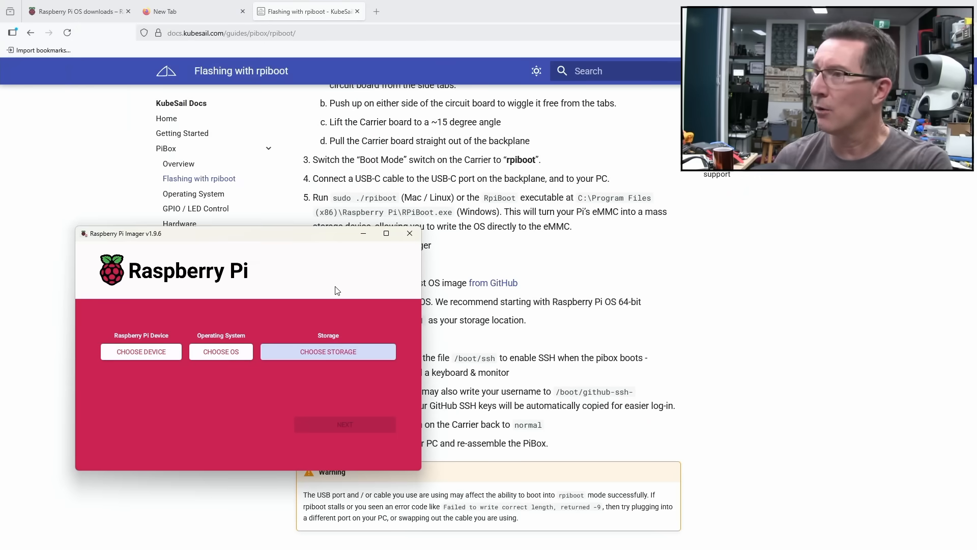
Check Imager's storage list, find it empty and close it
click(328, 352)
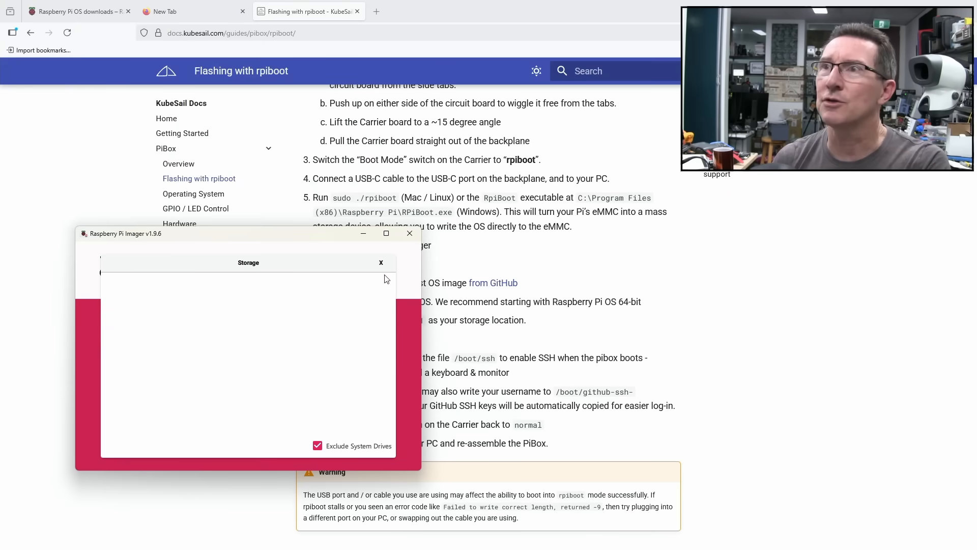
click(381, 263)
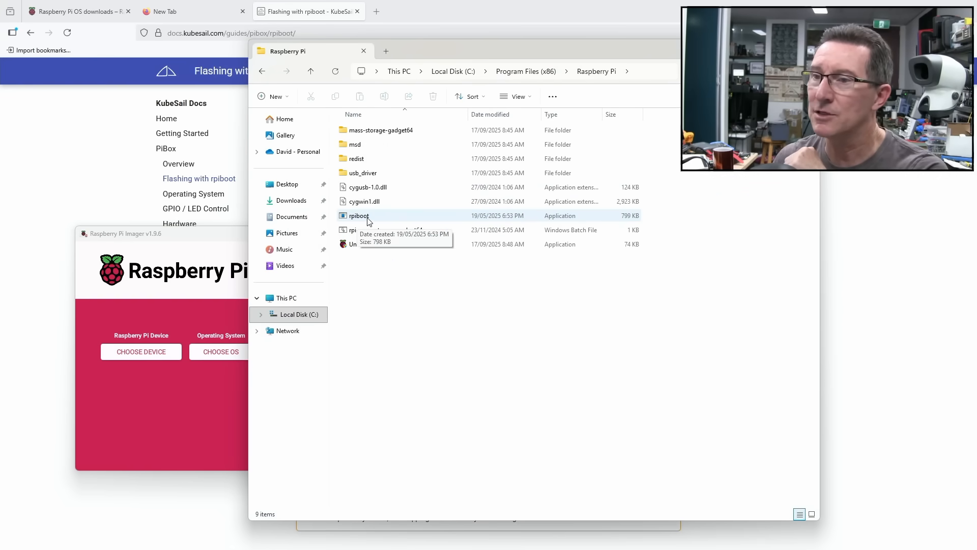
Run rpiboot.exe so the eMMC appears as bootfs (D:) and look through its boot files
click(359, 216)
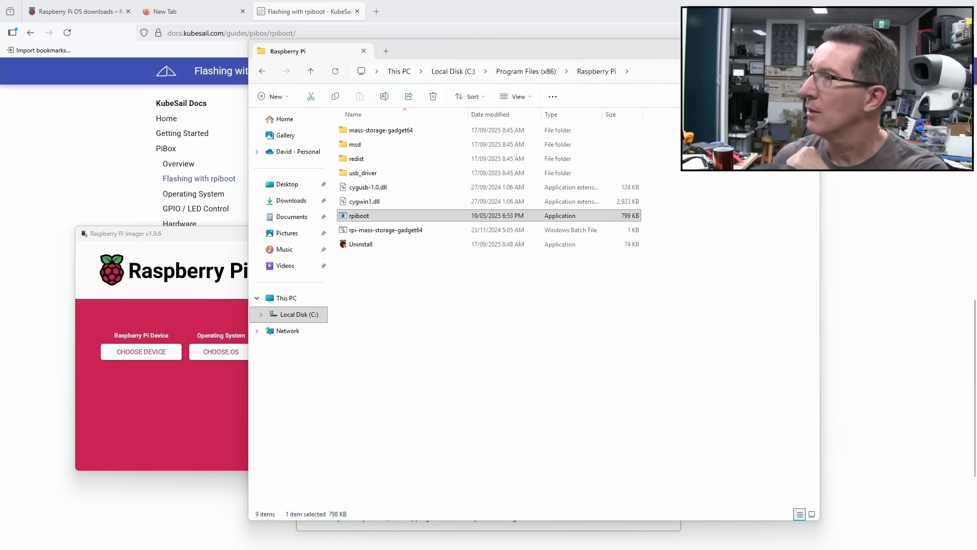
double_click(359, 215)
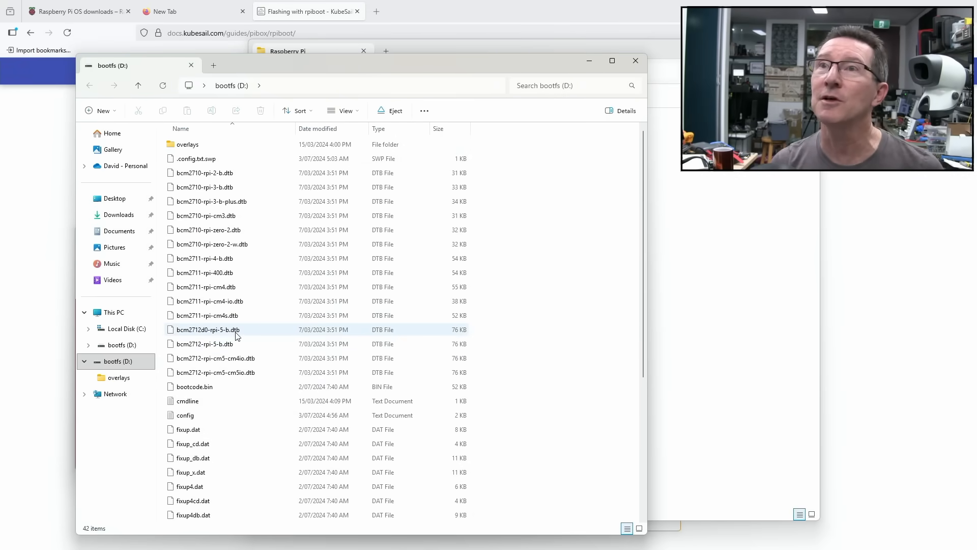
mouse_move(219, 339)
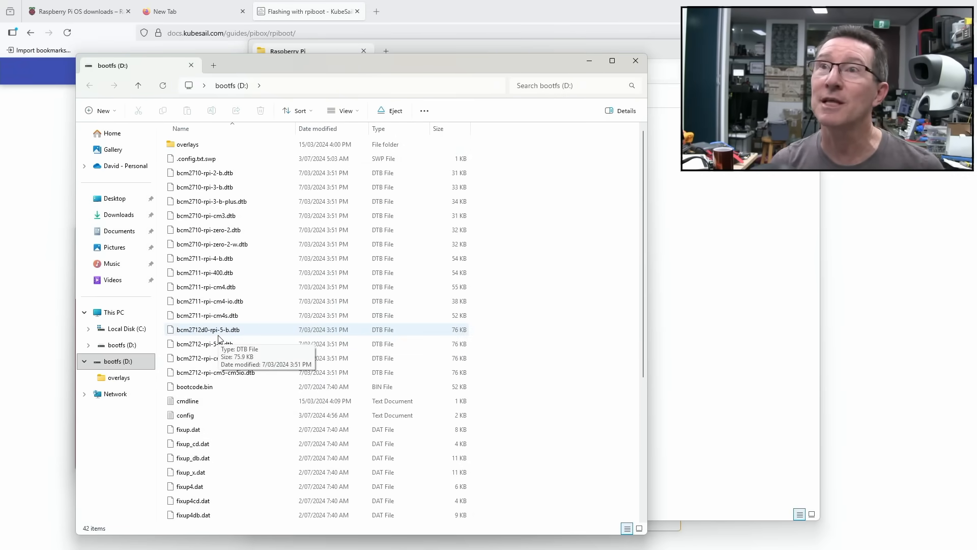
scroll(down, 3)
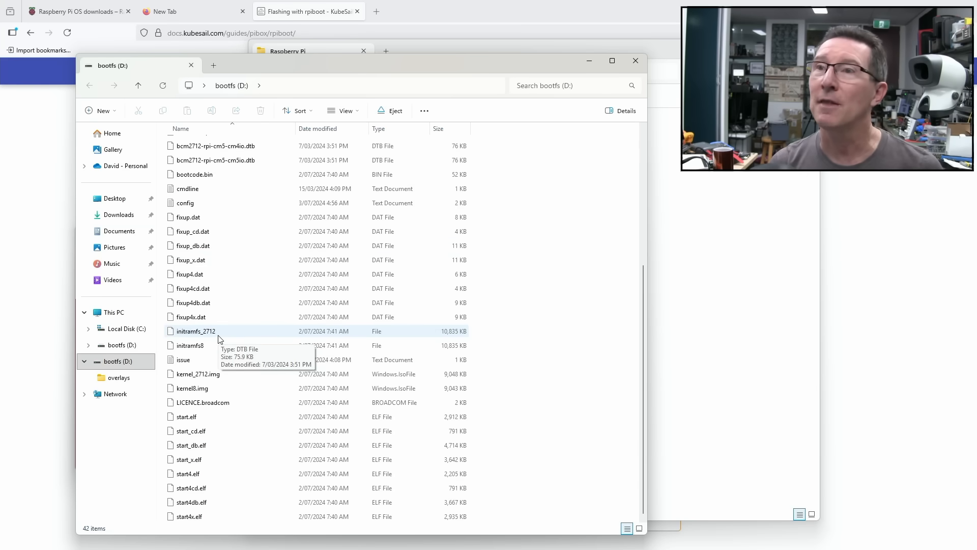
scroll(up, 3)
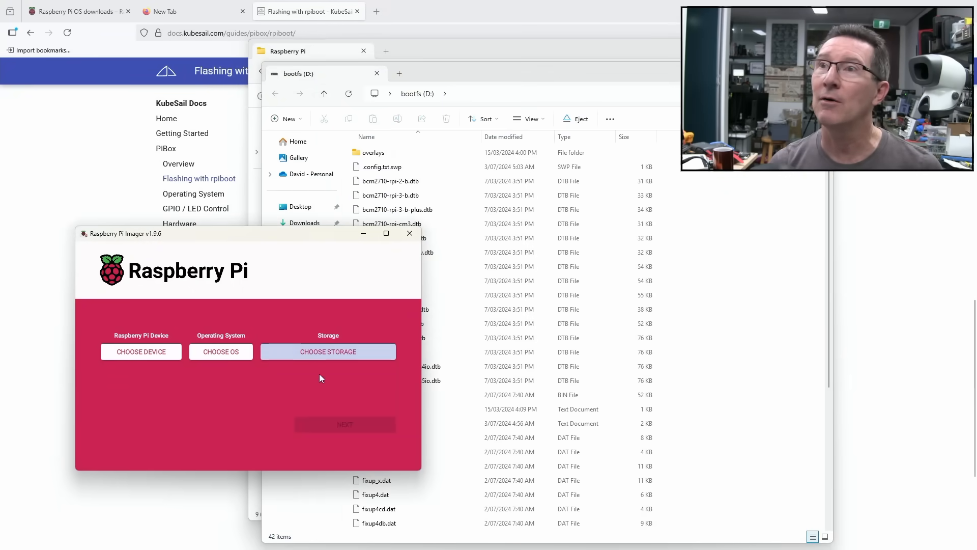
Check the storage list, then set the target device to Raspberry Pi 4
click(328, 351)
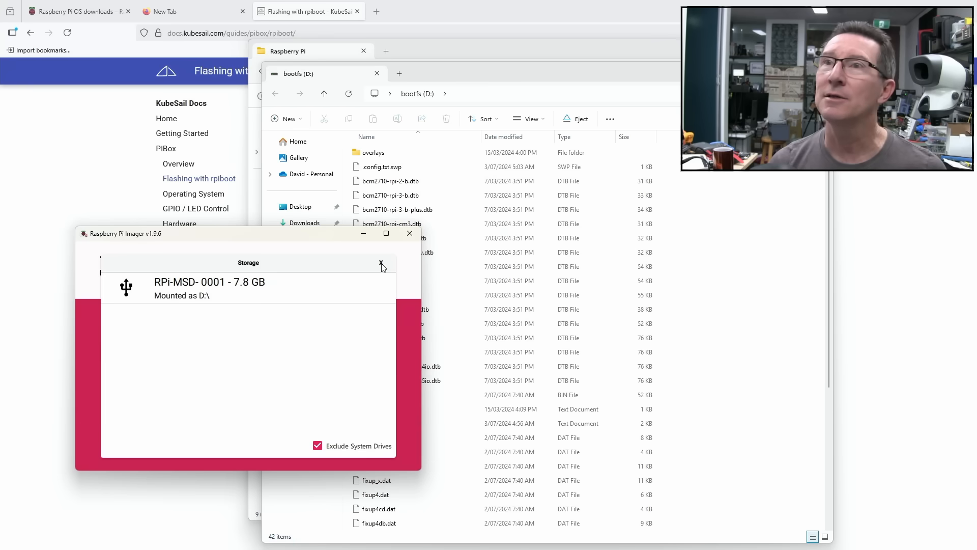
click(381, 263)
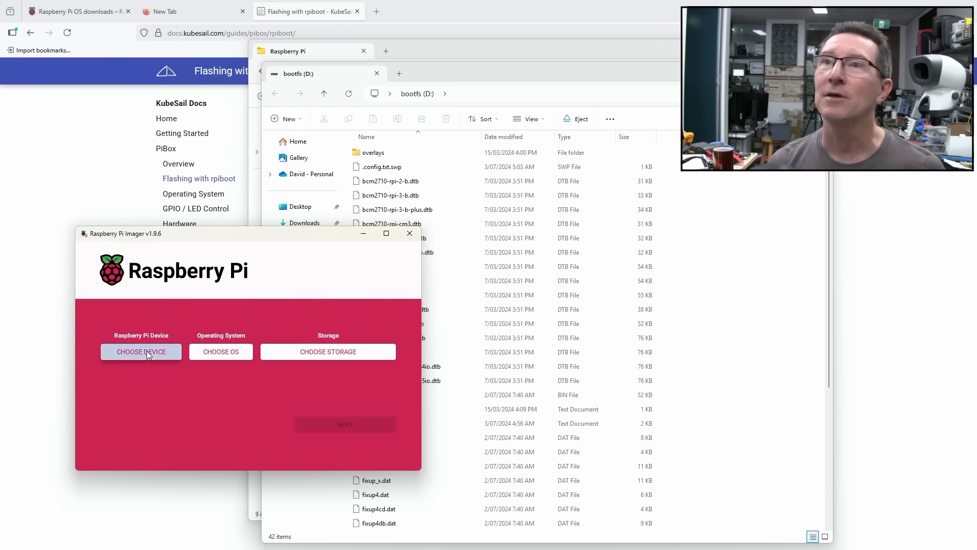
click(141, 352)
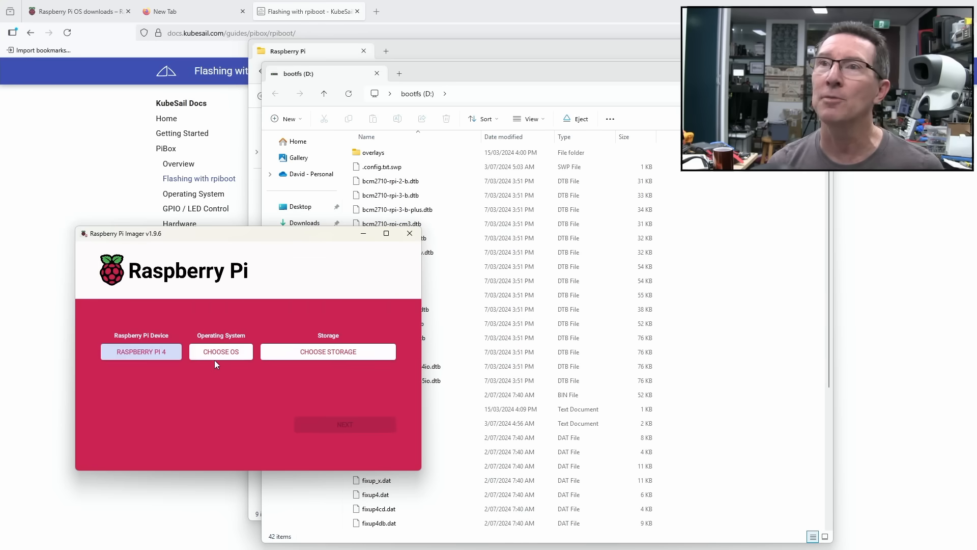
Choose Raspberry Pi OS (64-bit) and the RPi-MSD-0001 eMMC drive as storage
click(221, 352)
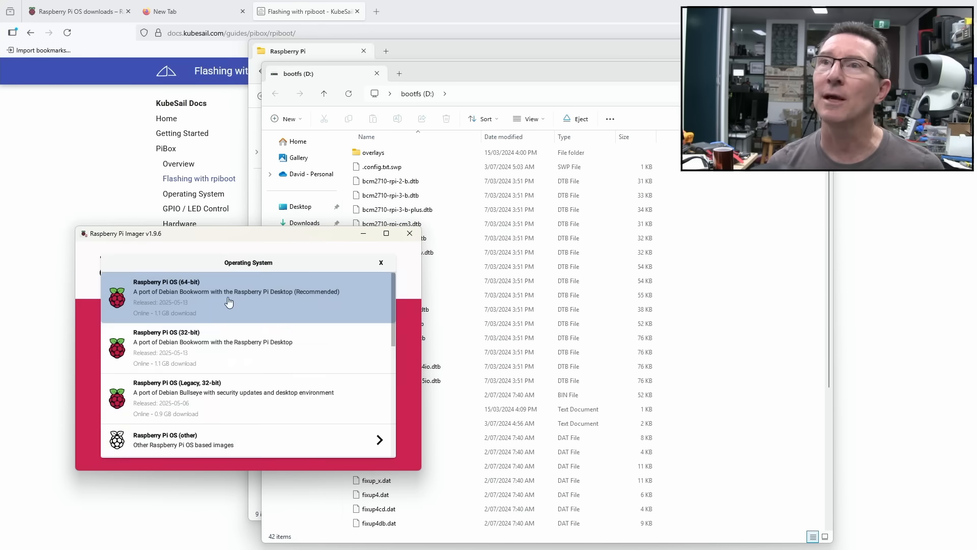
click(236, 291)
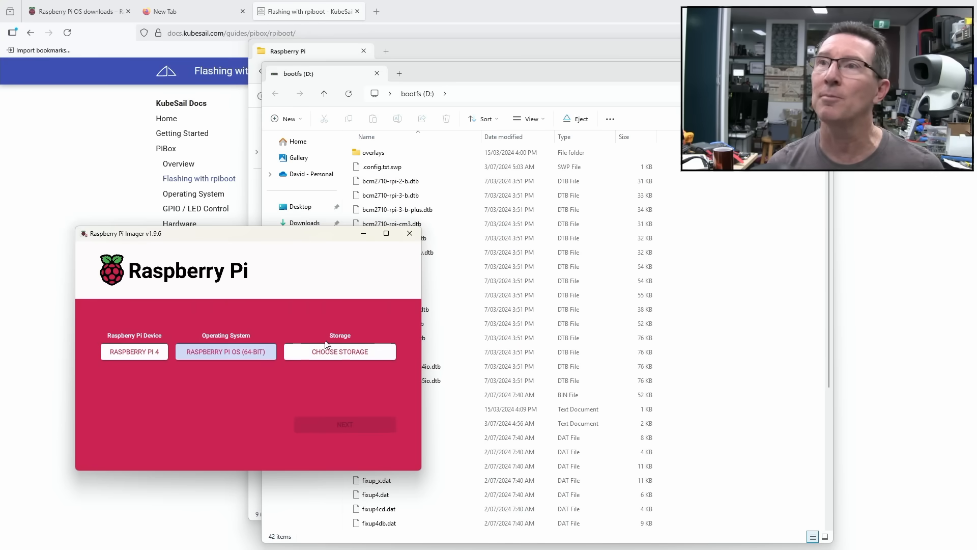
click(340, 352)
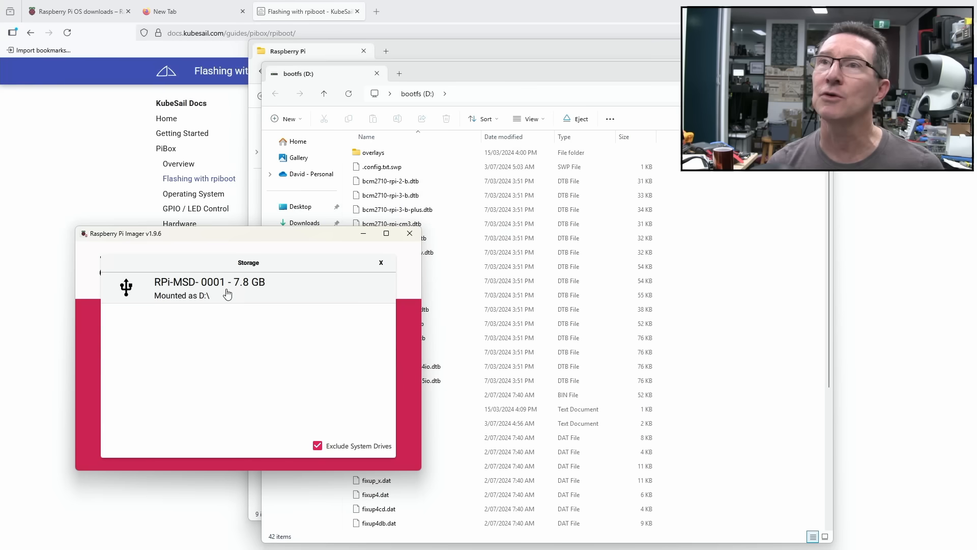
click(209, 287)
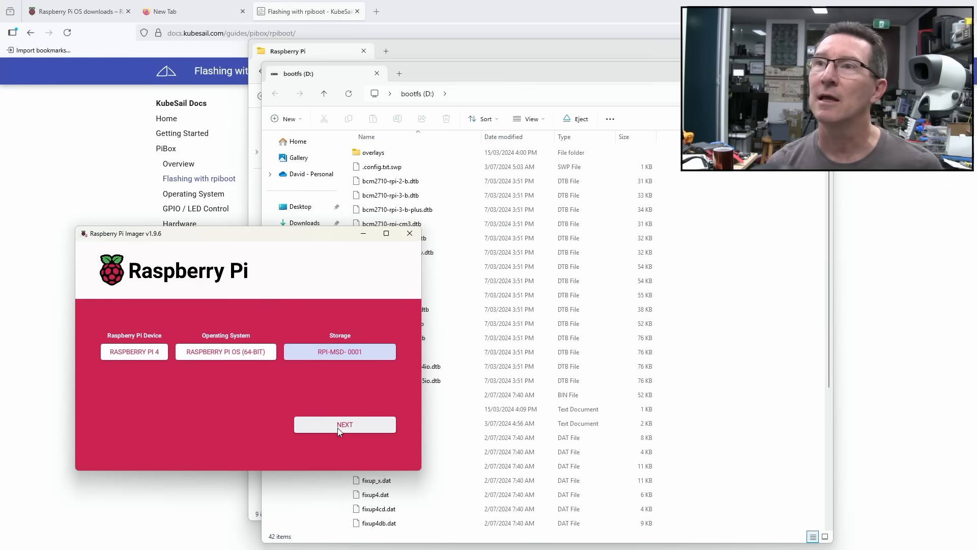
Start the write with no OS customisation, confirming RPi-MSD-0001 will be erased
click(345, 425)
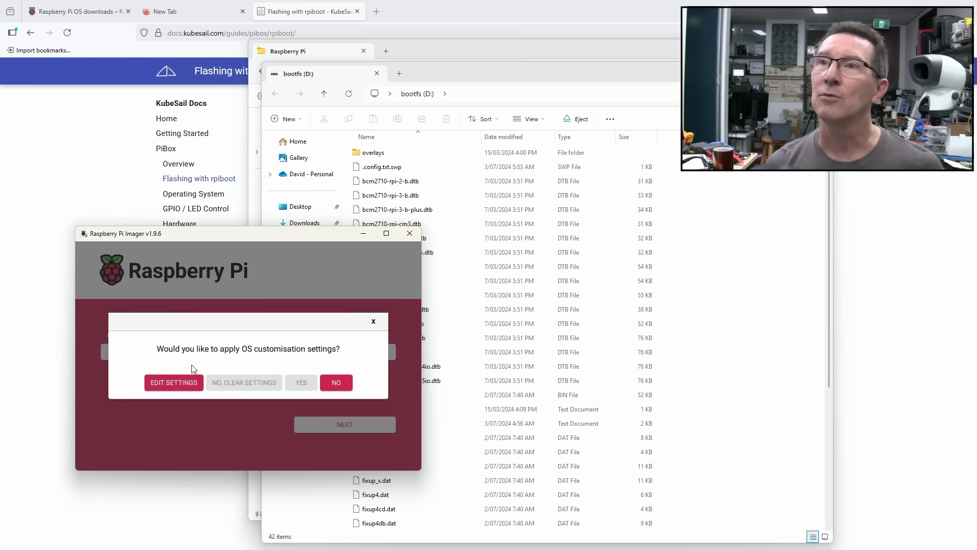
mouse_move(263, 356)
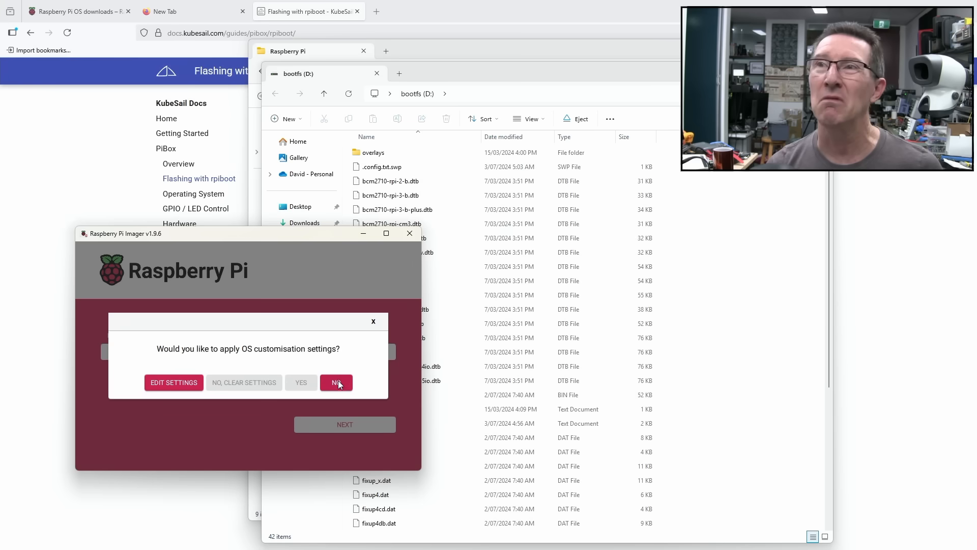
click(336, 383)
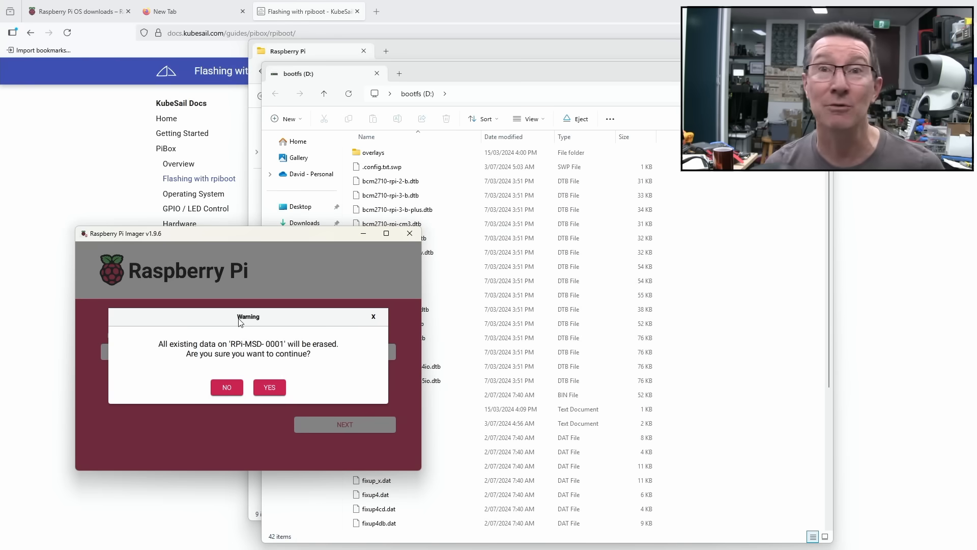
mouse_move(247, 323)
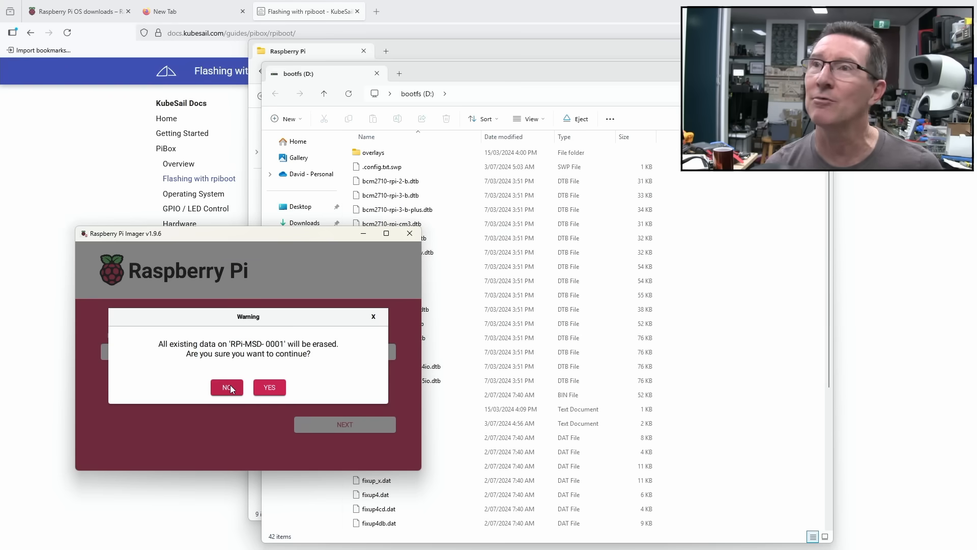
mouse_move(269, 387)
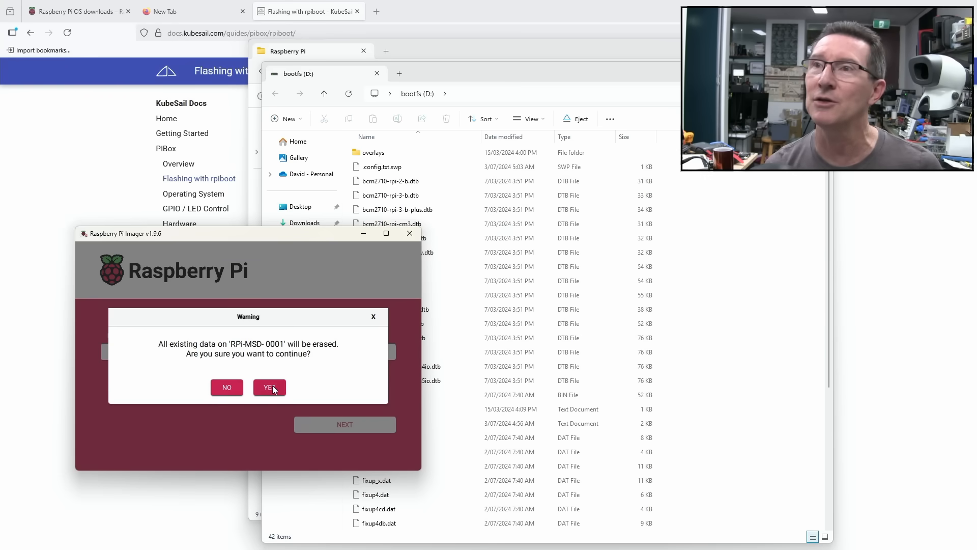
click(270, 387)
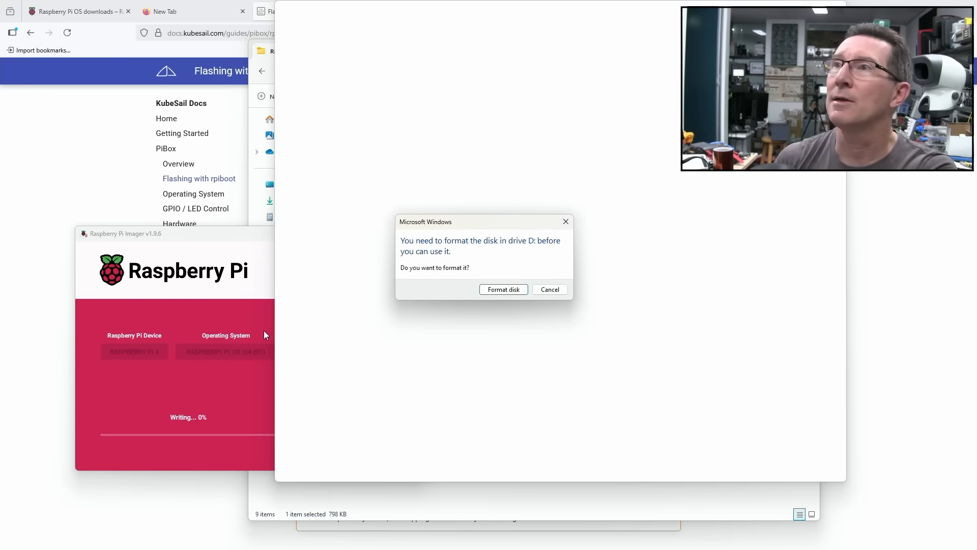
mouse_move(519, 245)
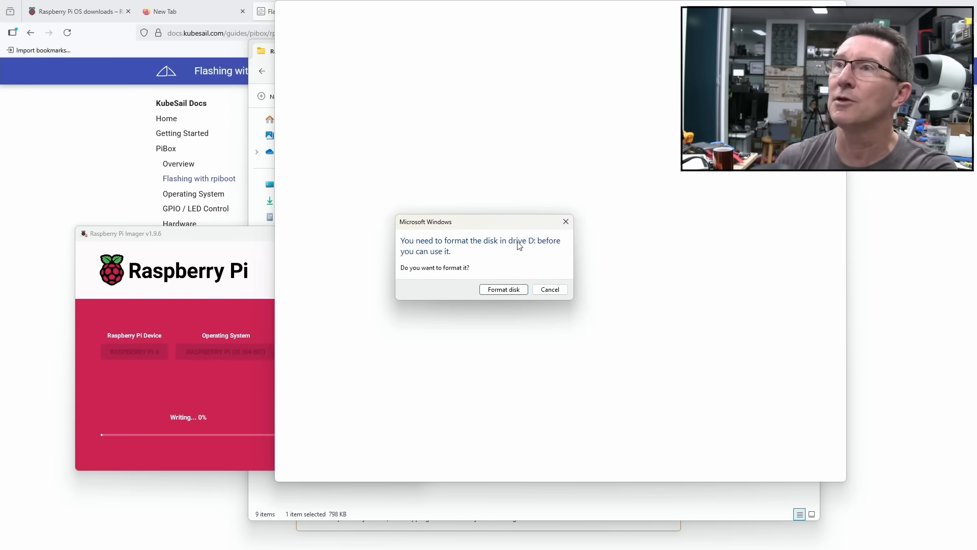
Decline Windows' format prompt for drive D: and dismiss the 'Location is not available' error
click(549, 289)
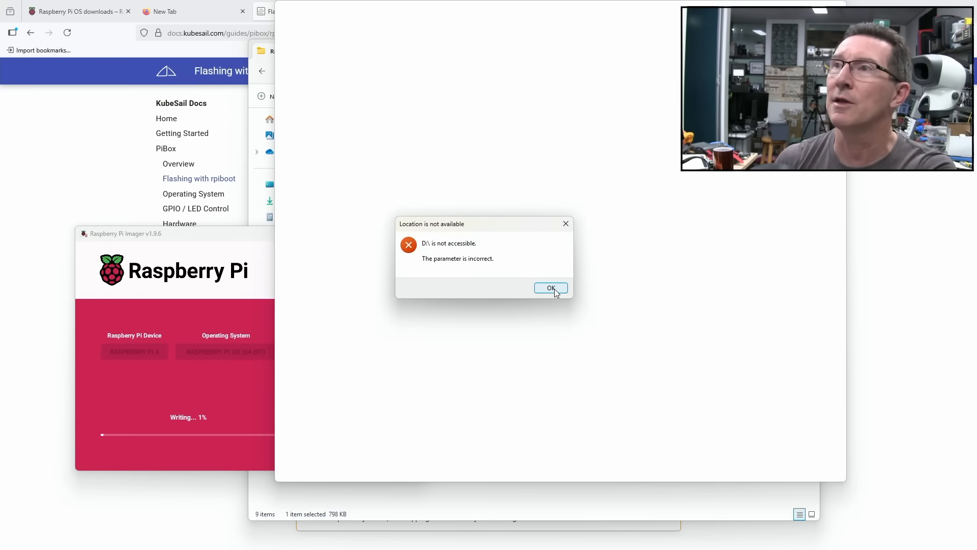
click(550, 288)
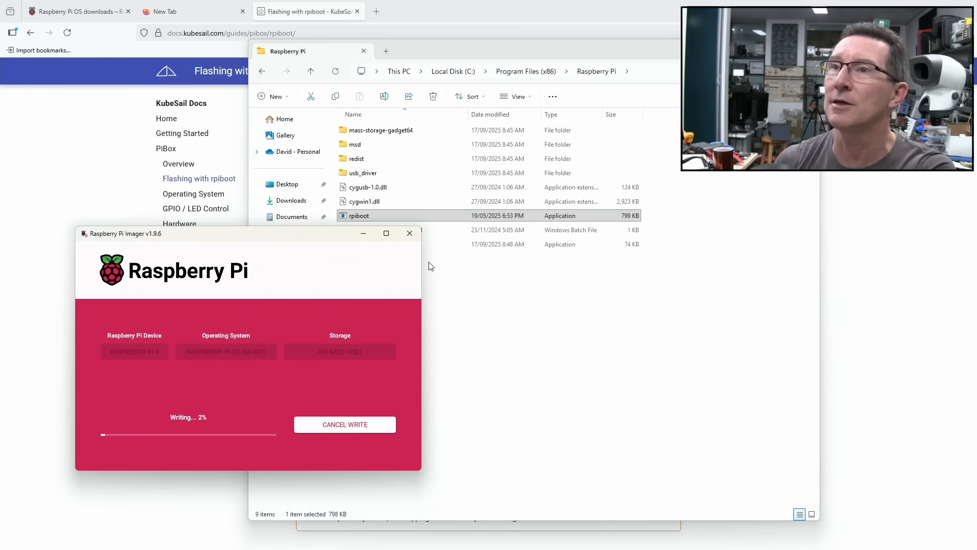